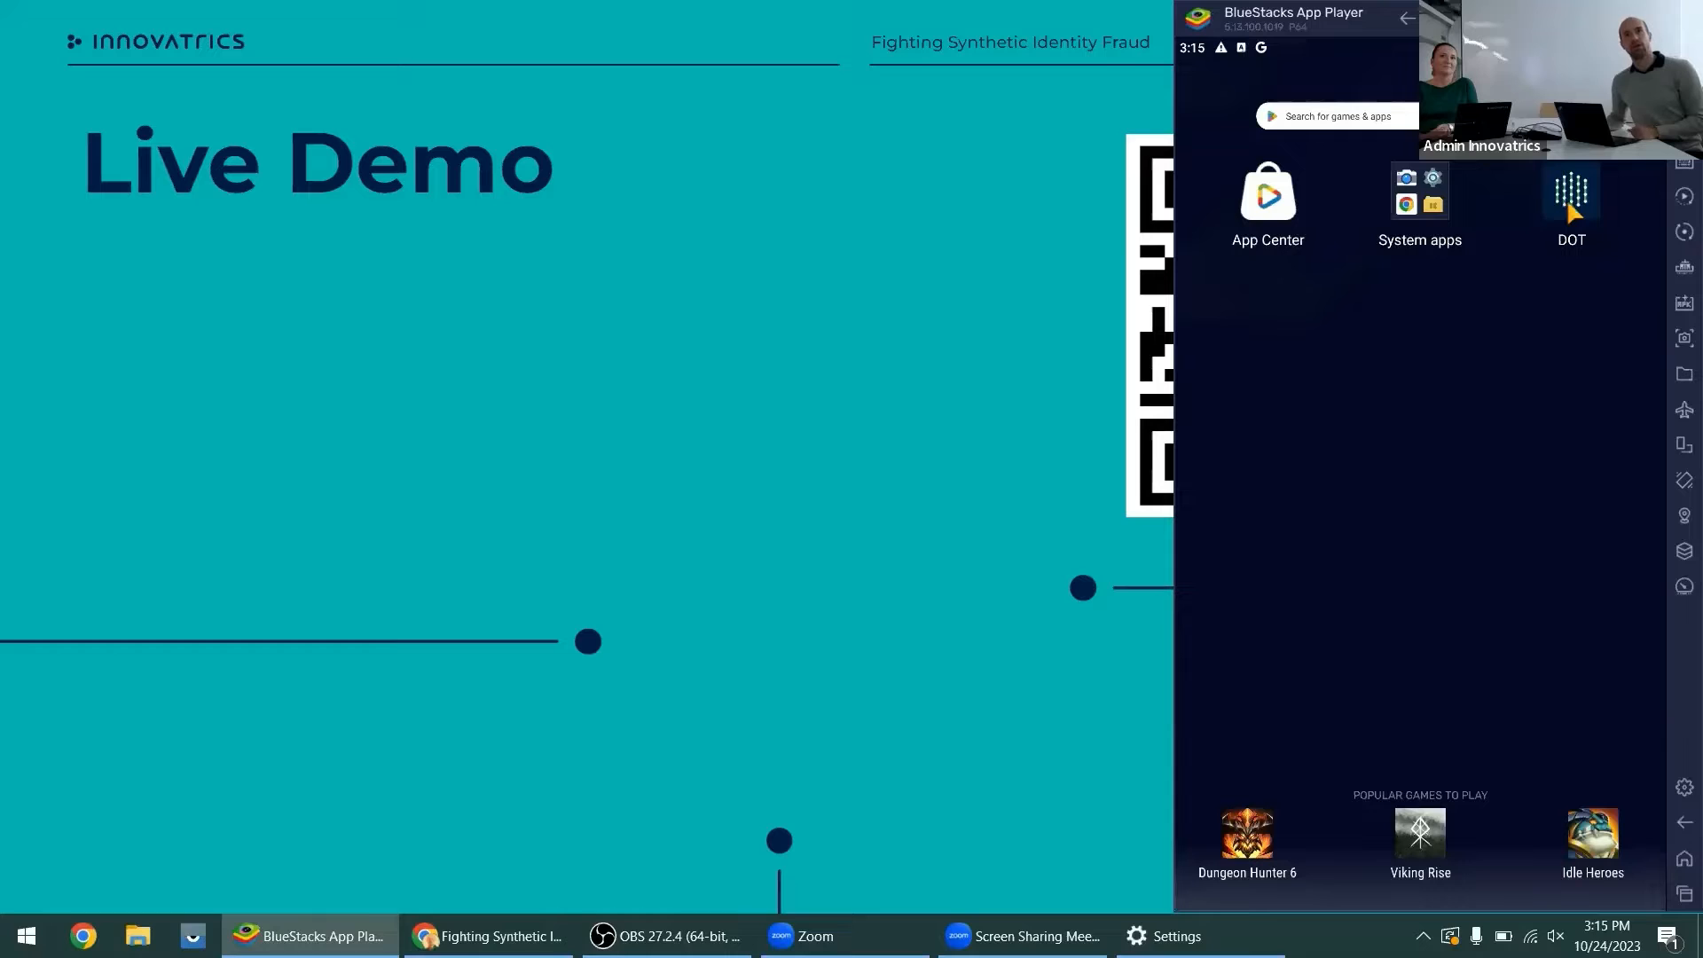
# Step: Launch the DOT demo app from the BlueStacks home screen
pyautogui.click(1572, 193)
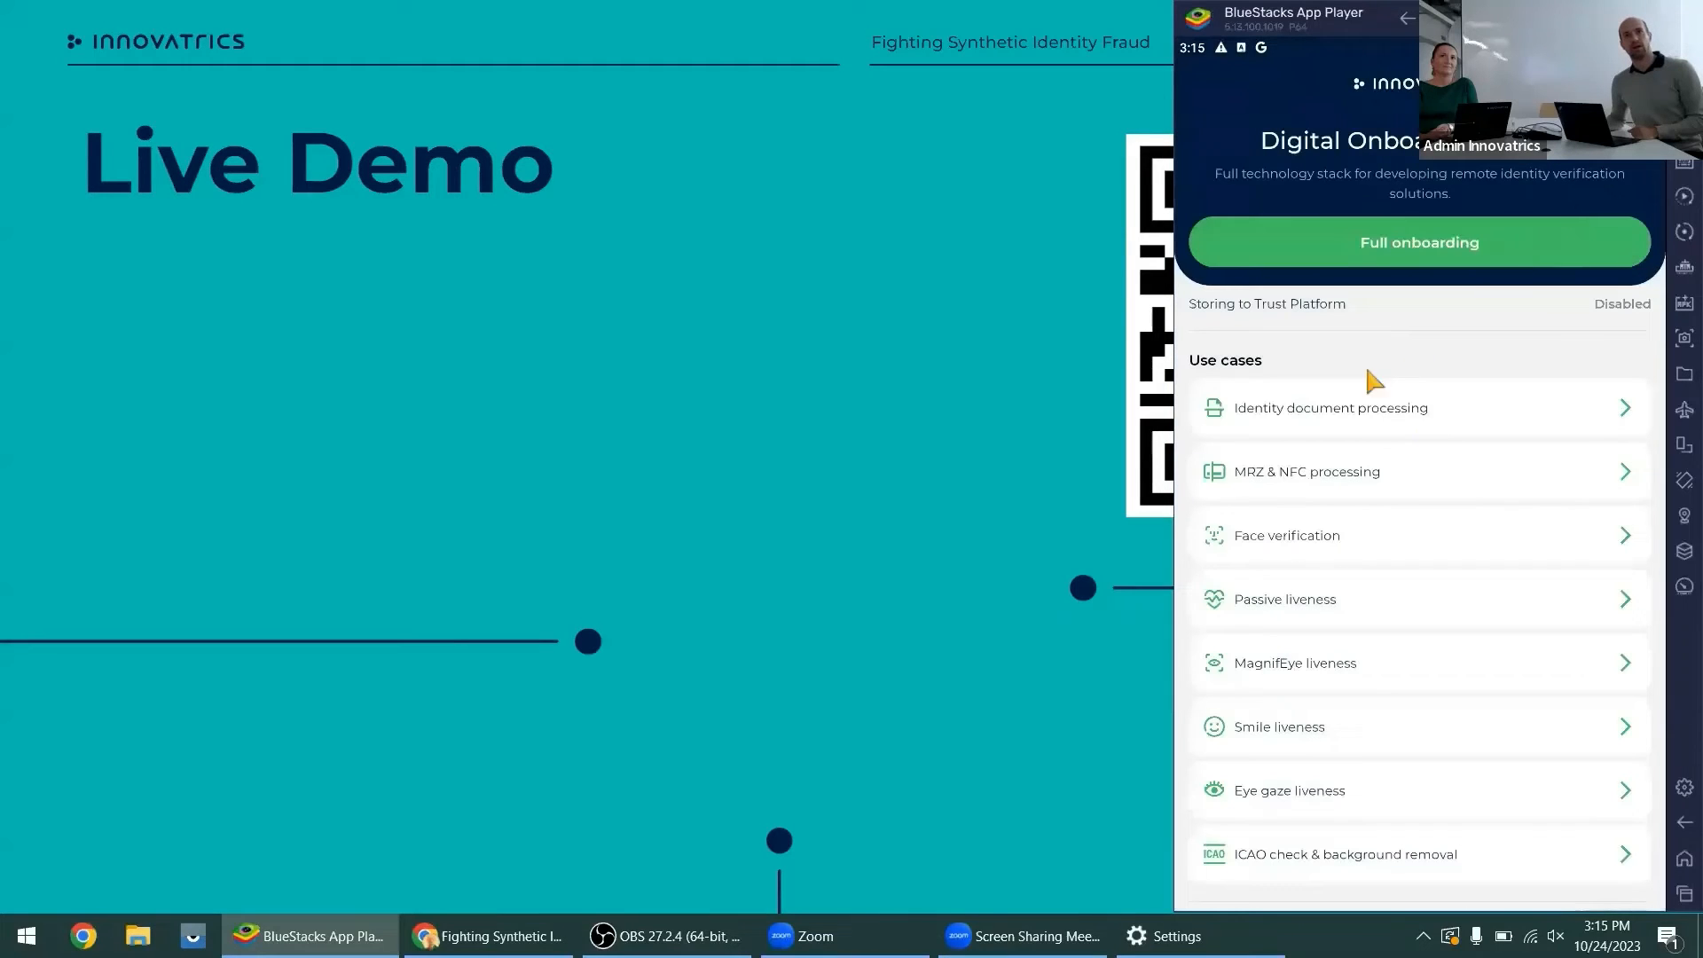
pyautogui.moveTo(808, 812)
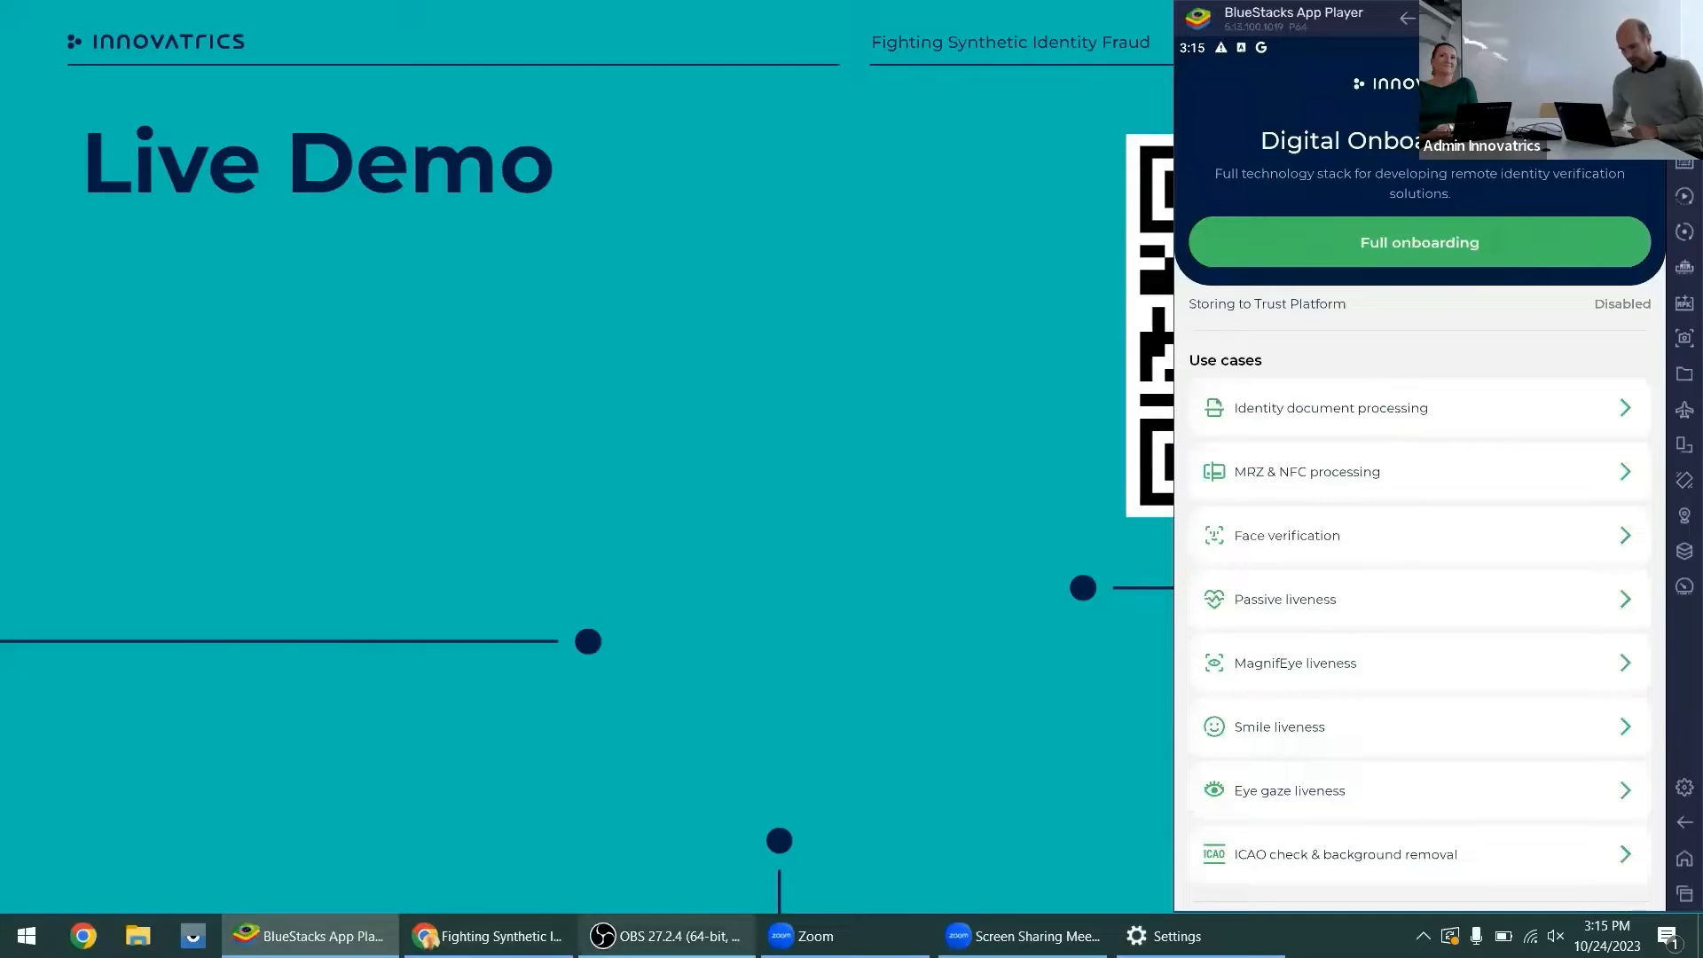
# Step: In OBS, hide Smile_PC and show only the Smile_PC_deepfake source
pyautogui.click(666, 935)
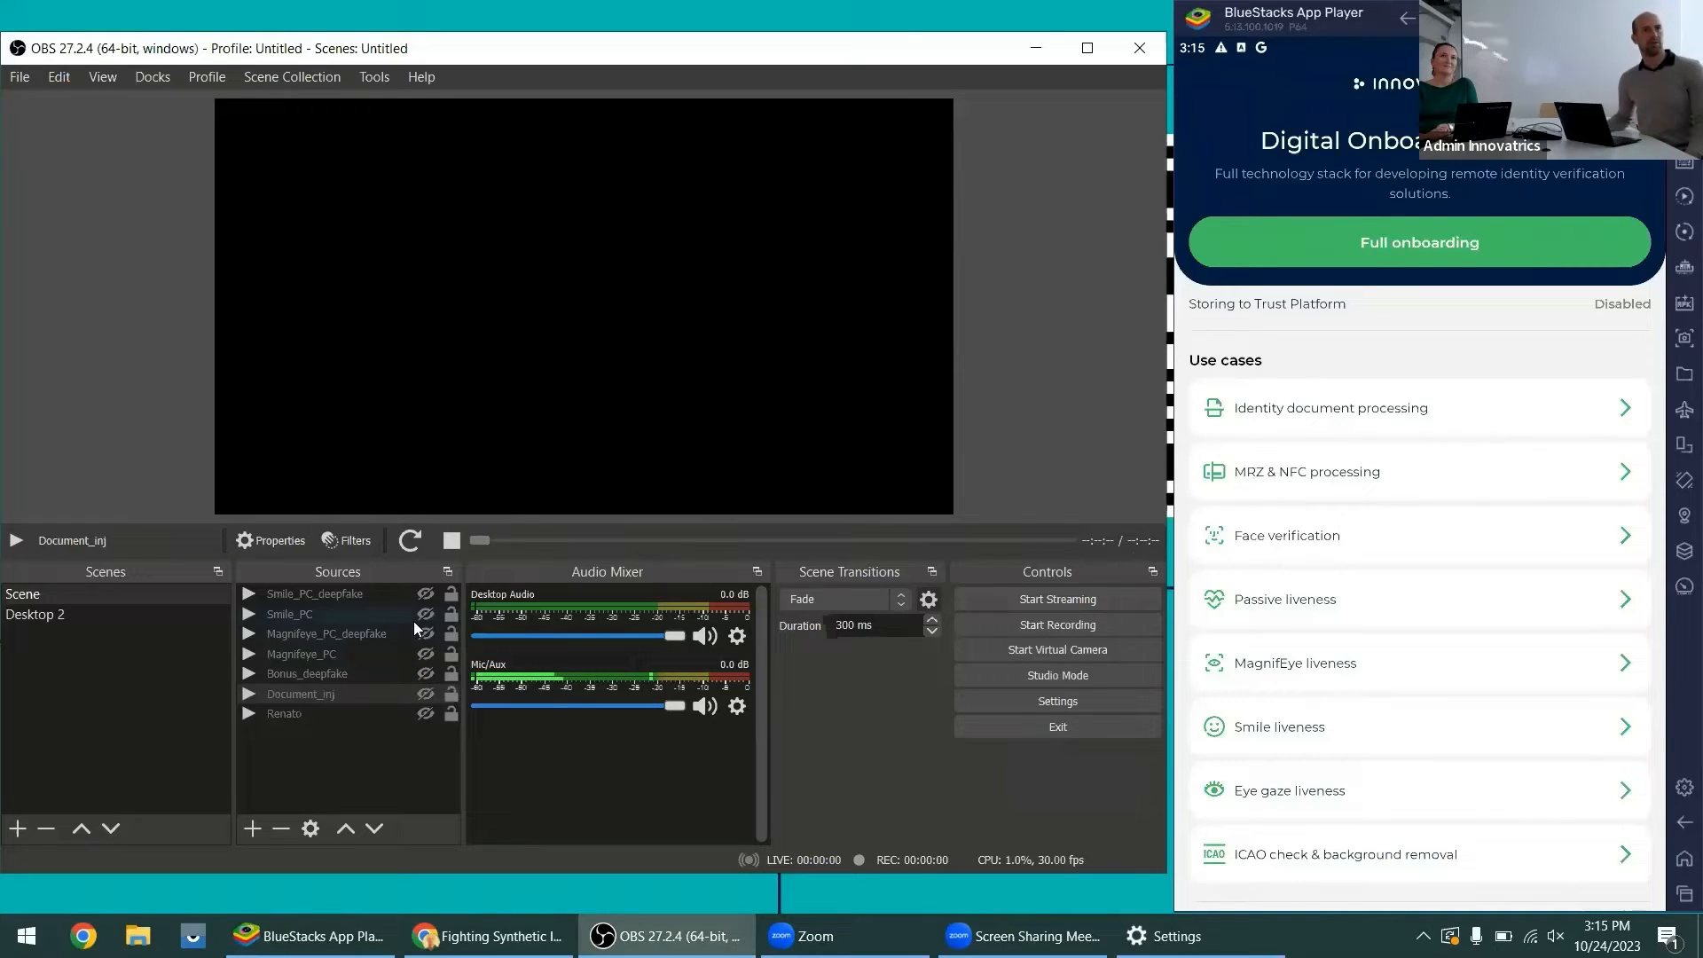
pyautogui.click(426, 614)
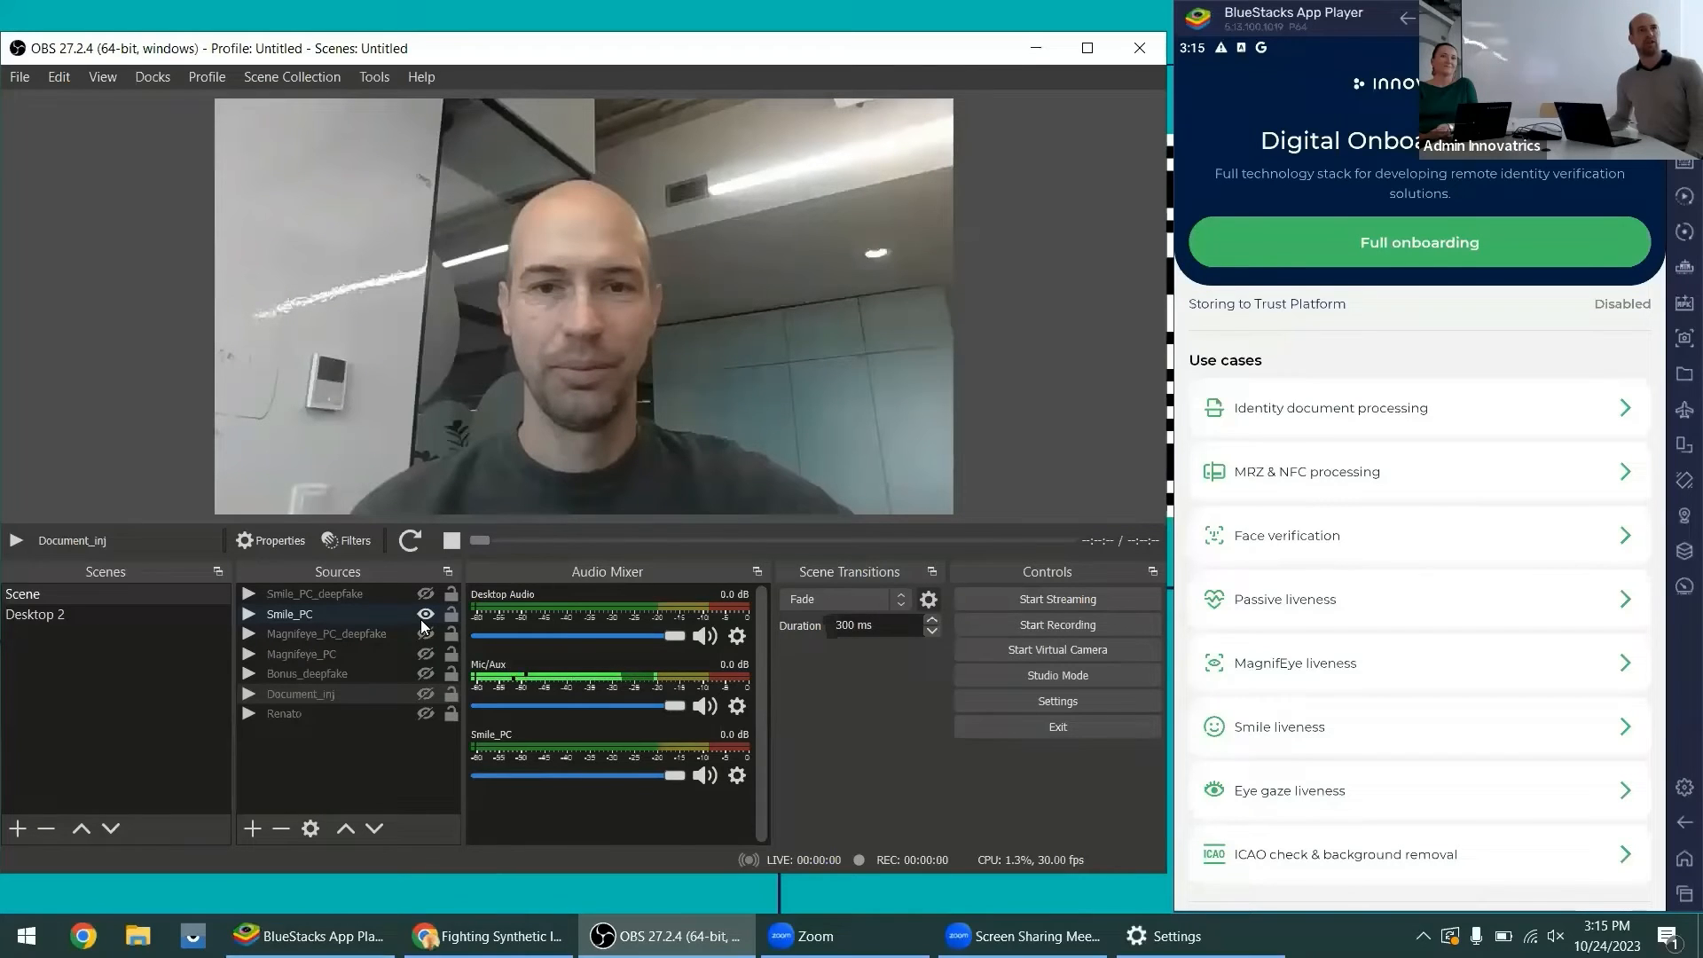
pyautogui.click(425, 594)
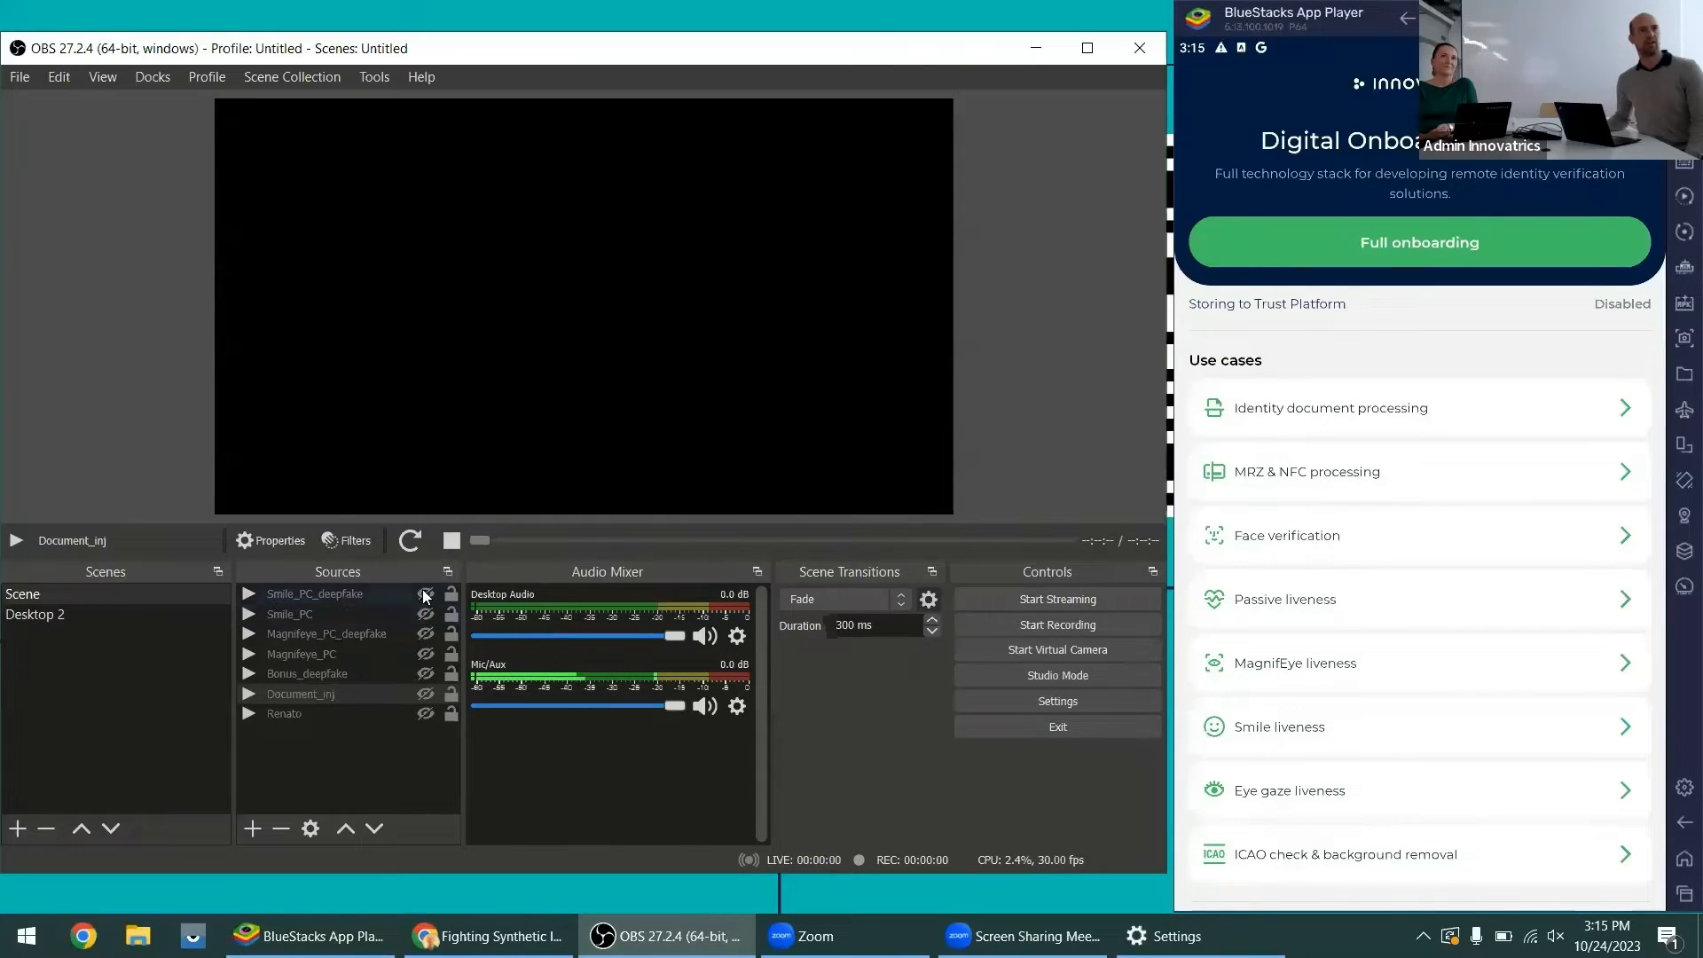
pyautogui.click(425, 594)
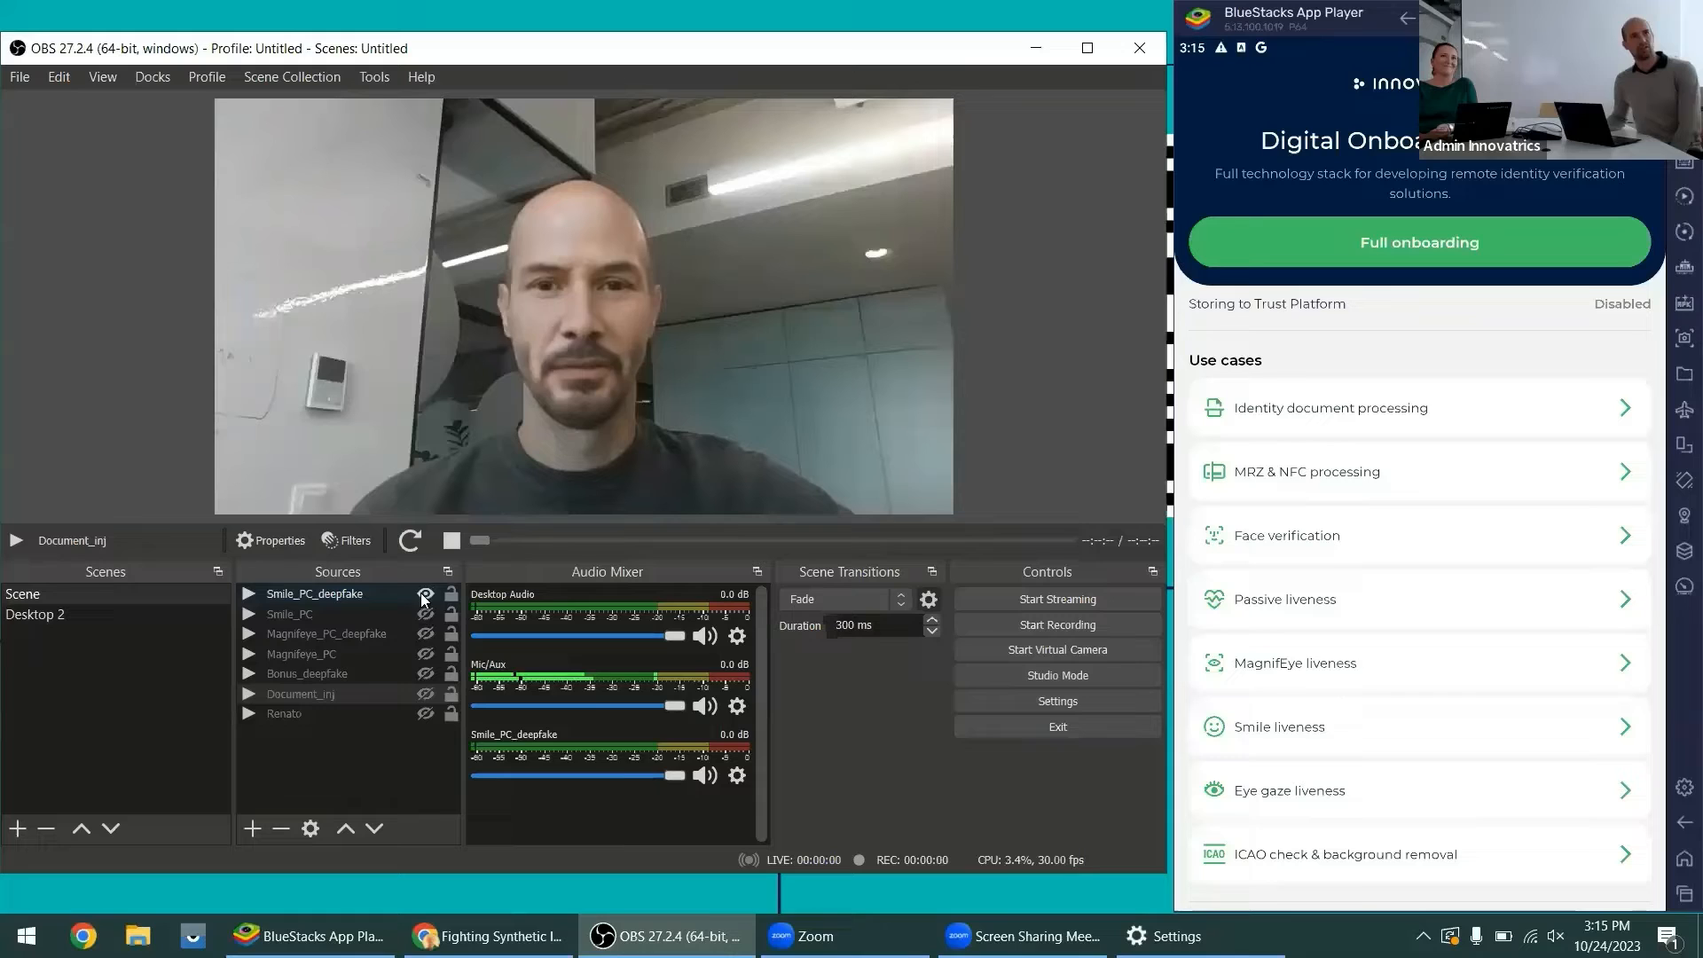
pyautogui.click(425, 594)
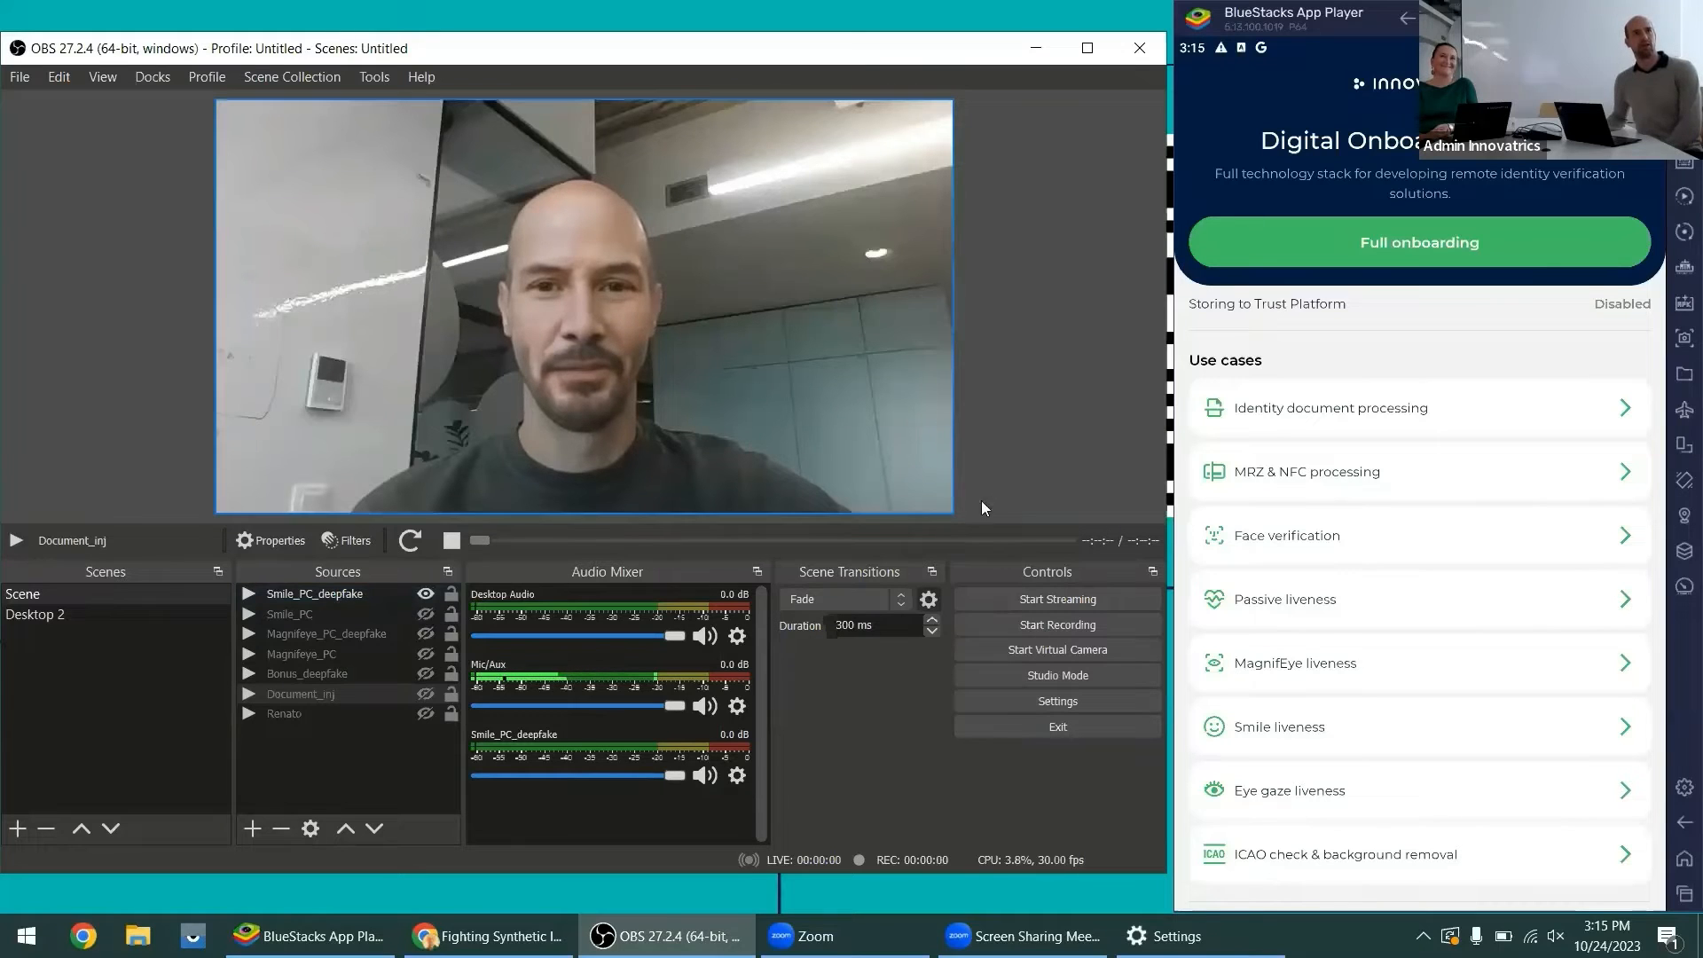
pyautogui.moveTo(1322, 768)
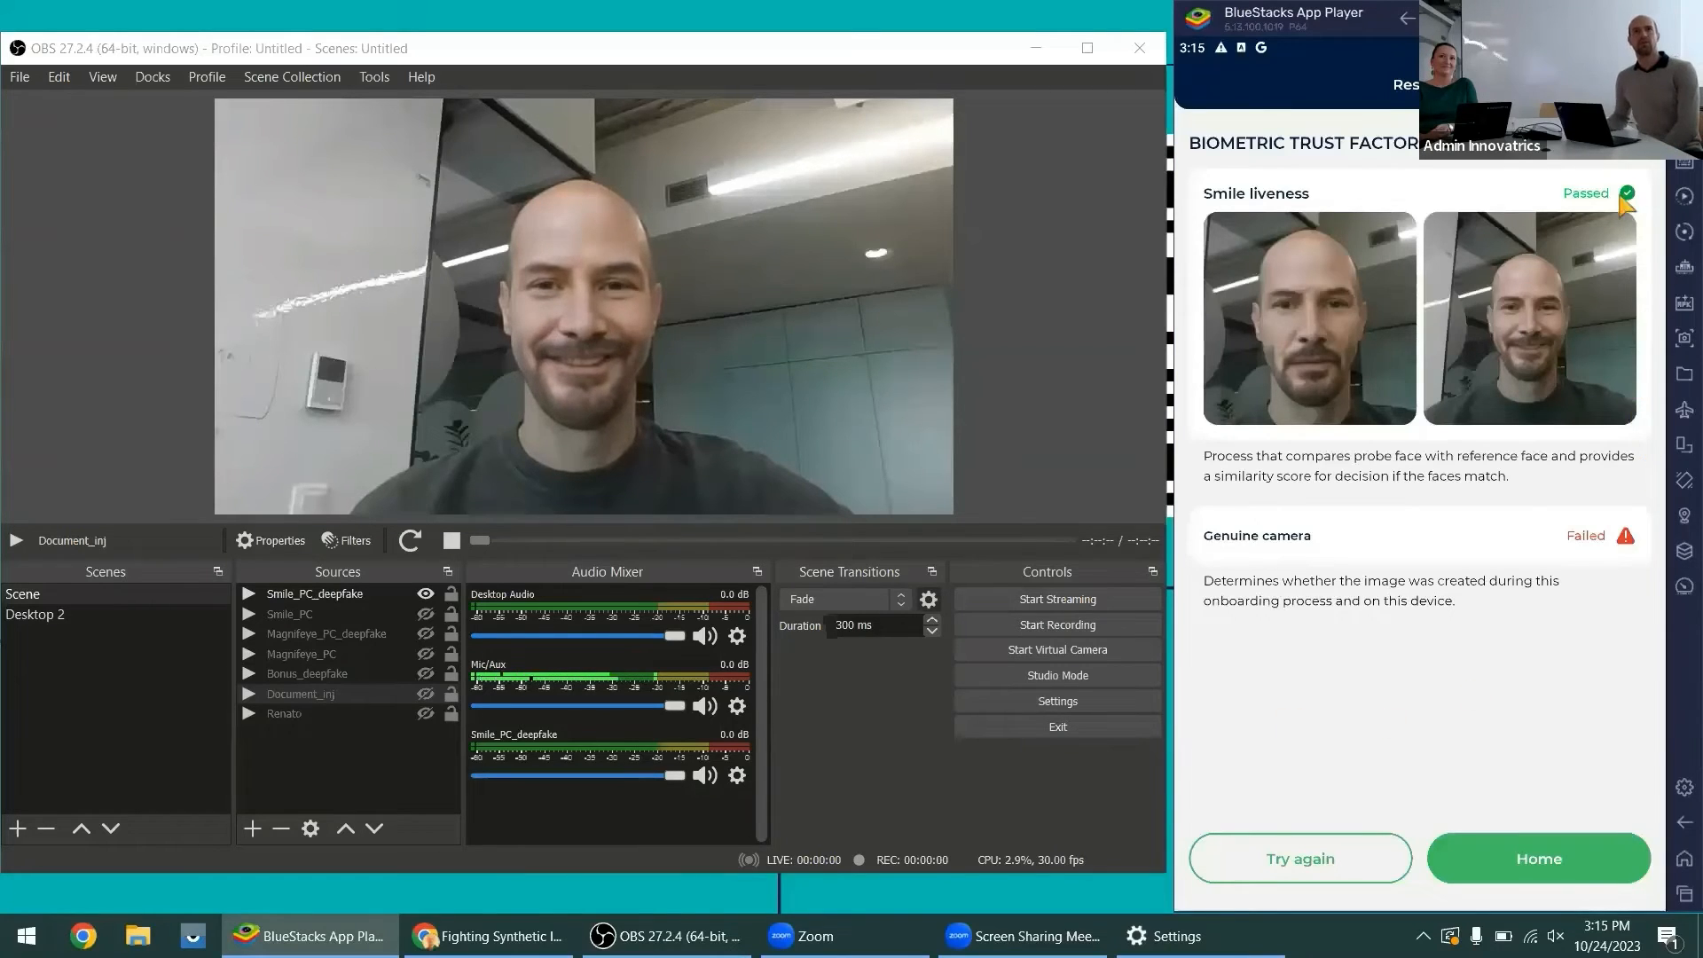
pyautogui.moveTo(1591, 190)
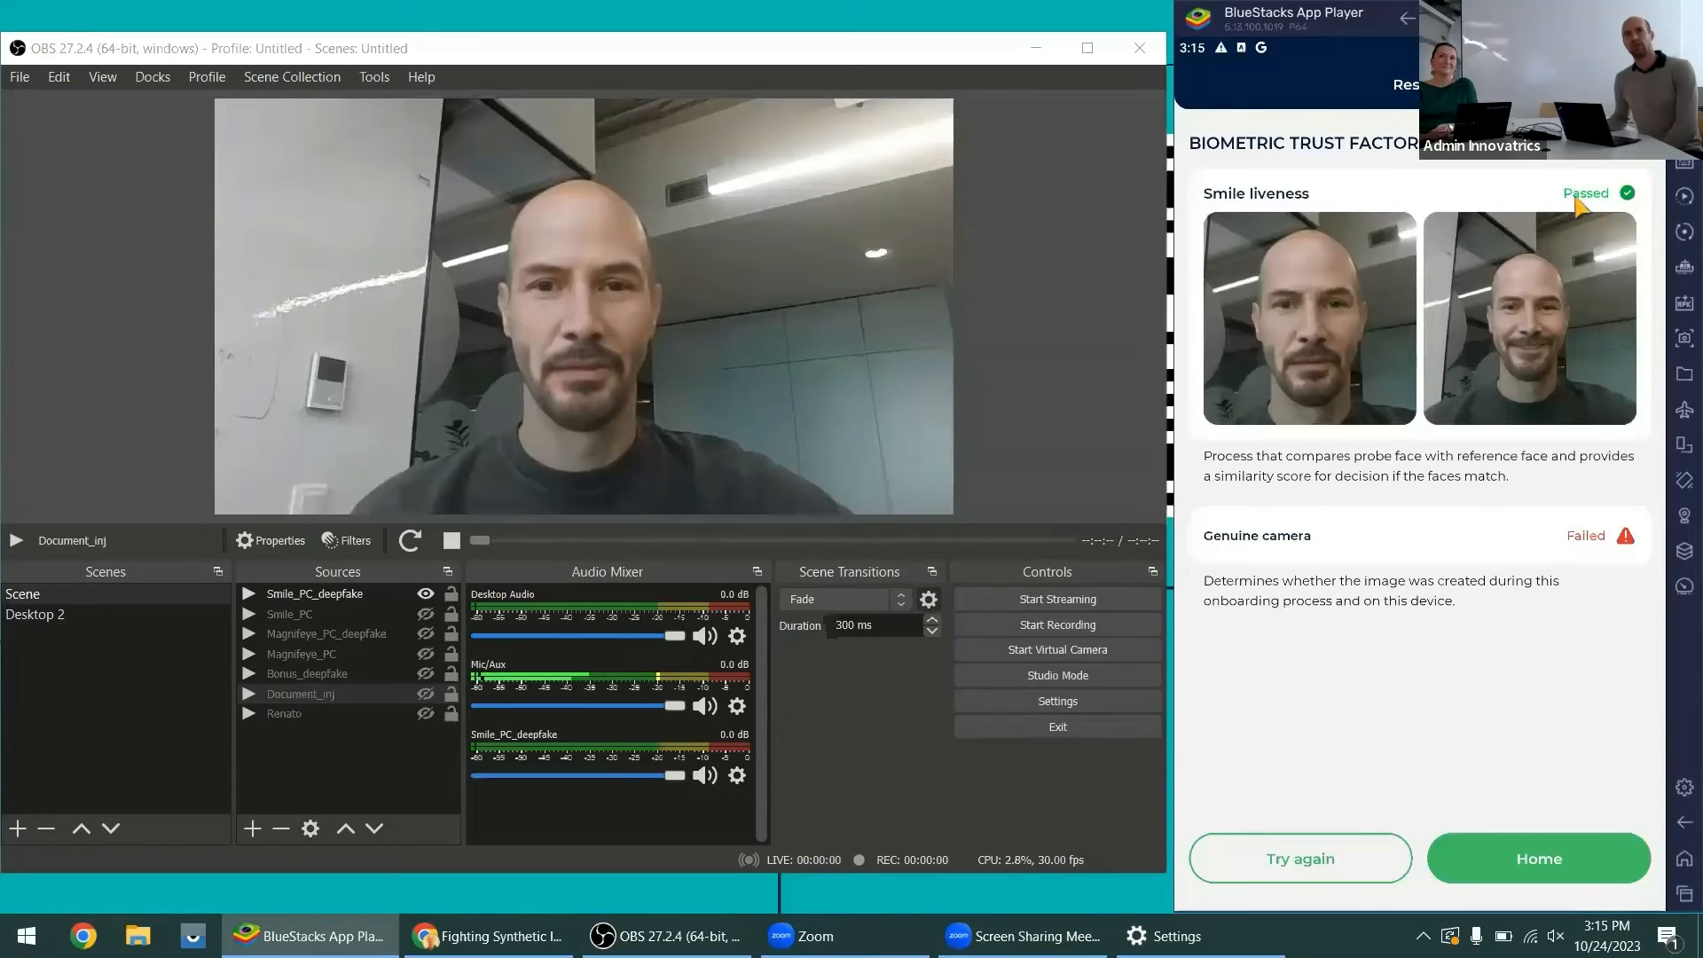
pyautogui.moveTo(1606, 208)
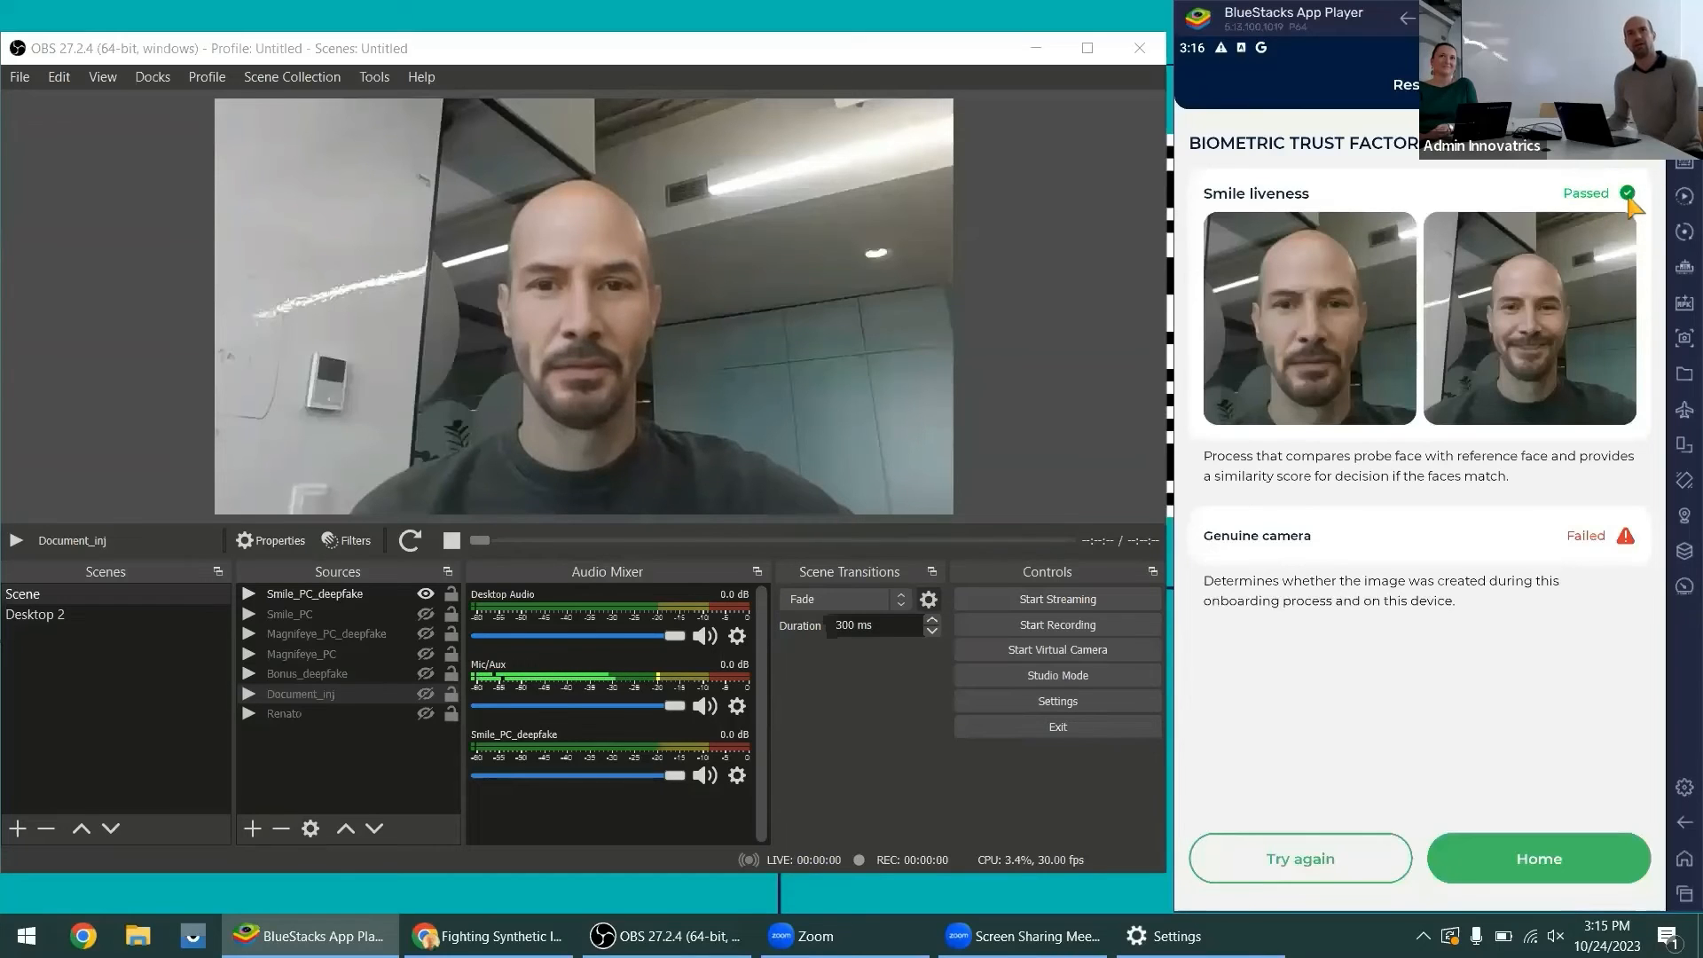
pyautogui.moveTo(1556, 616)
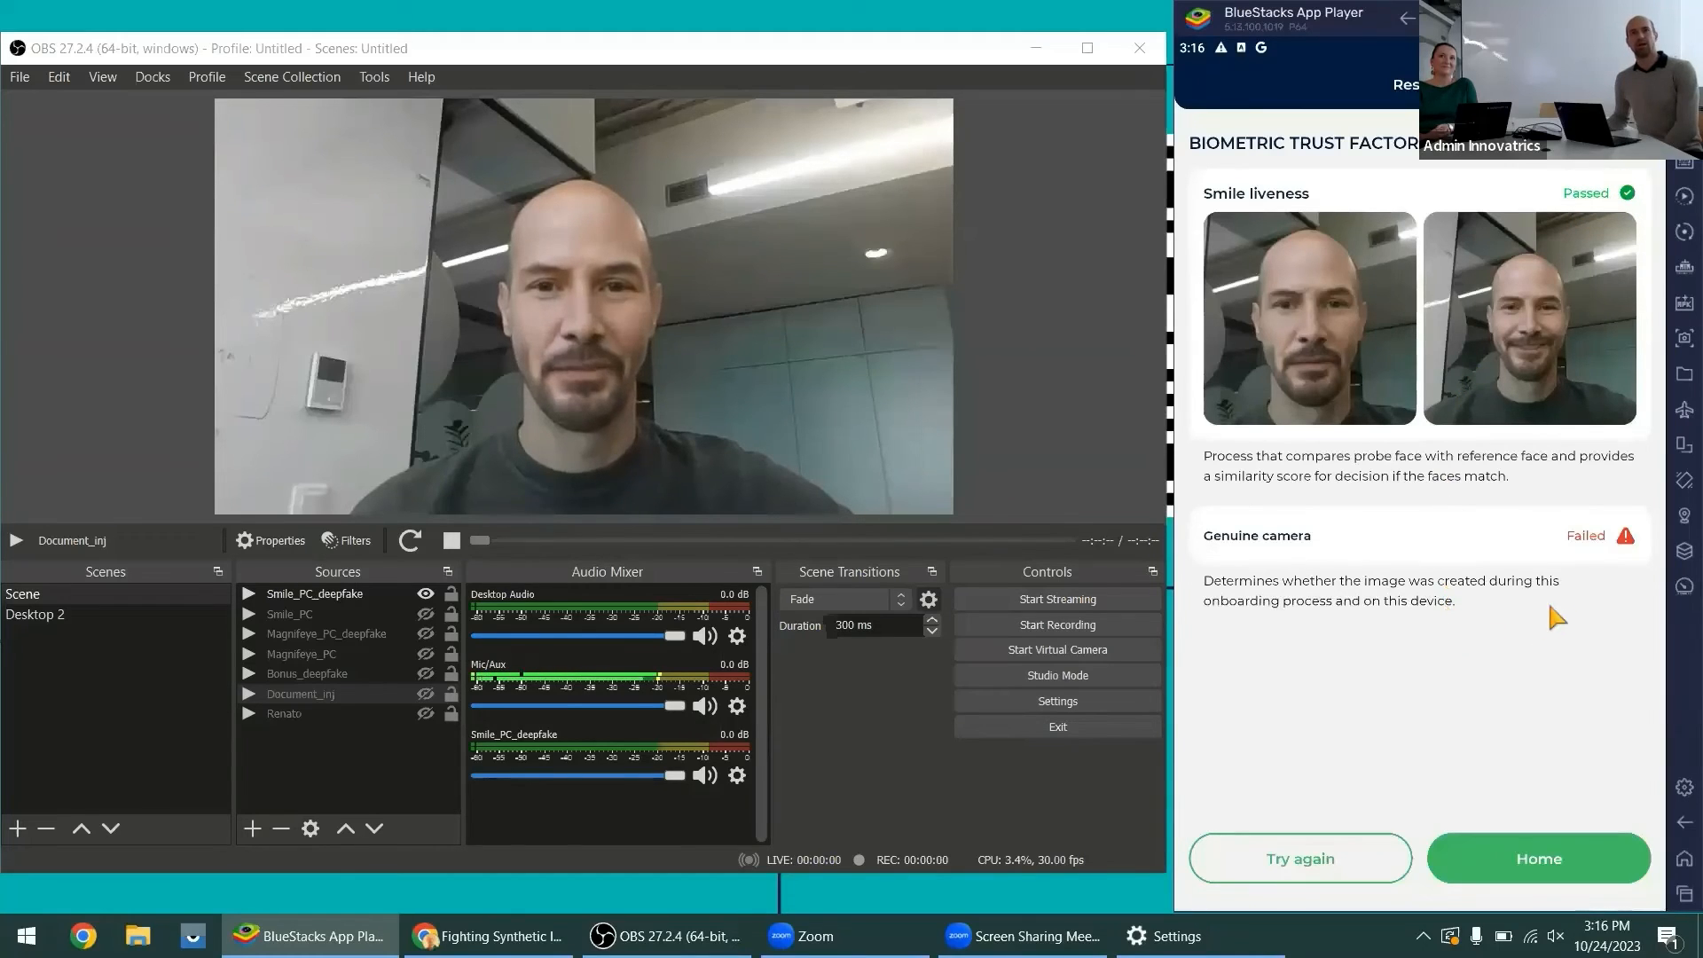
pyautogui.moveTo(1605, 548)
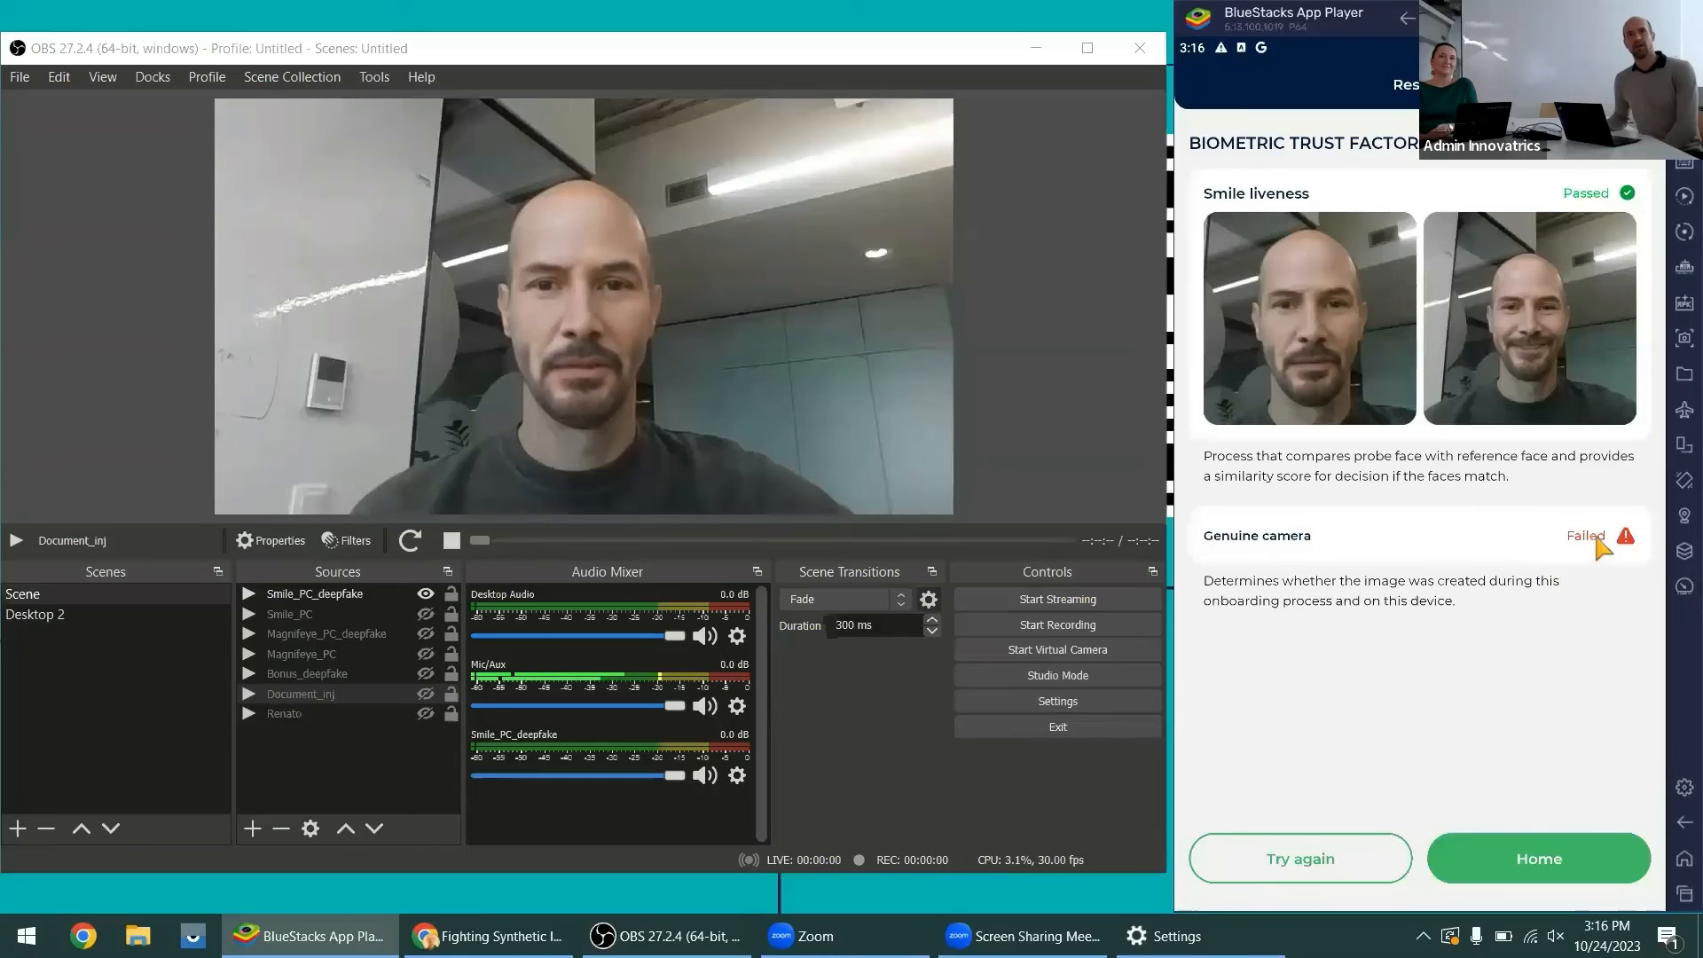